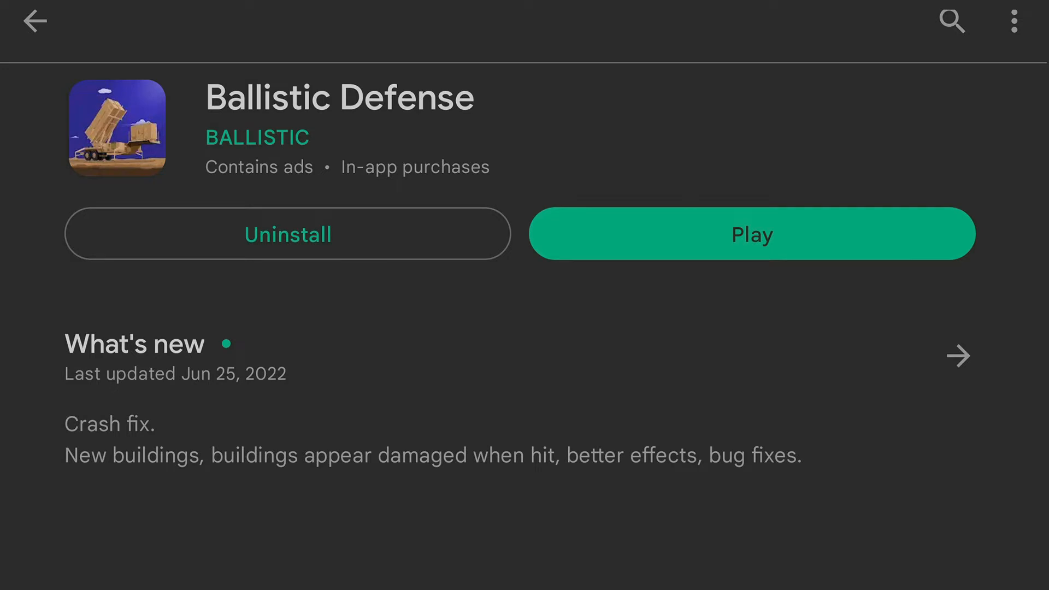
Create a 512 by 512 px canvas and show the F_35 layer group in BombersAndBombs.psd.
left_click(751, 233)
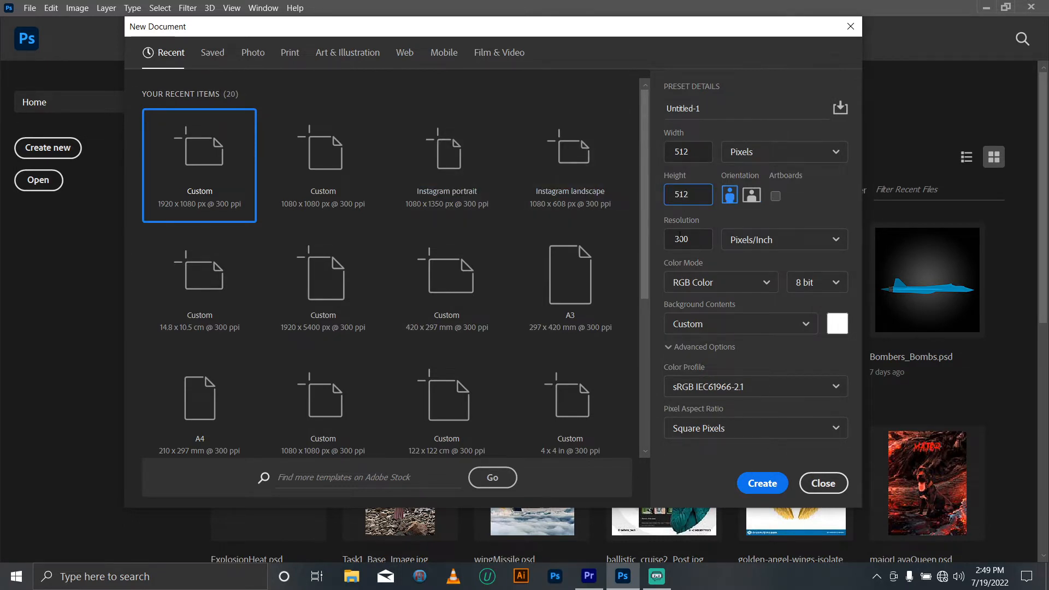
left_click(823, 484)
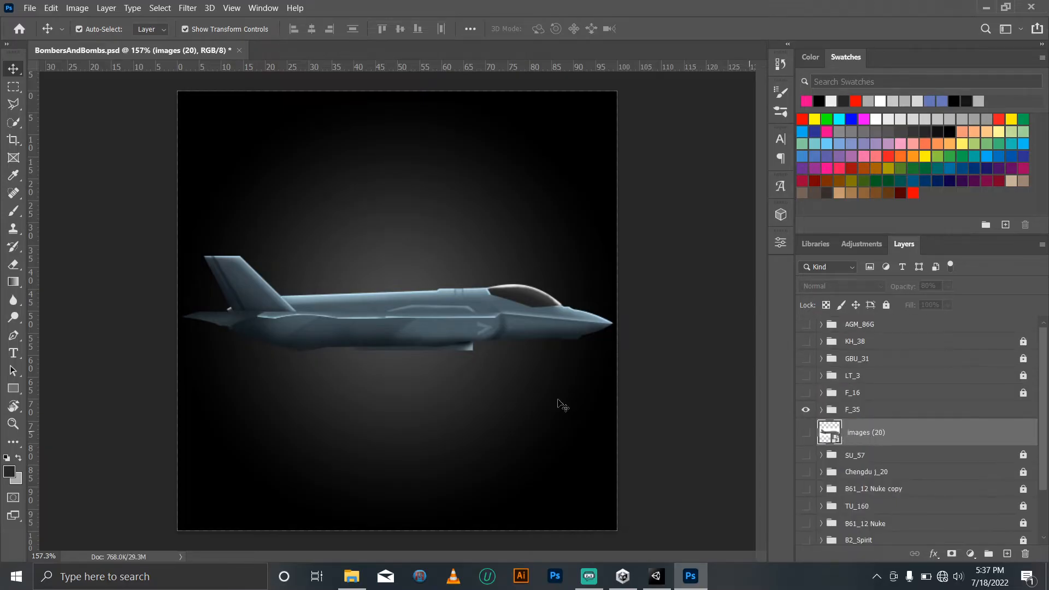
Hide the Gradient Fill 1 and Color Fill 1 layers, leaving Canvas Size unchanged at 100%.
left_click(77, 8)
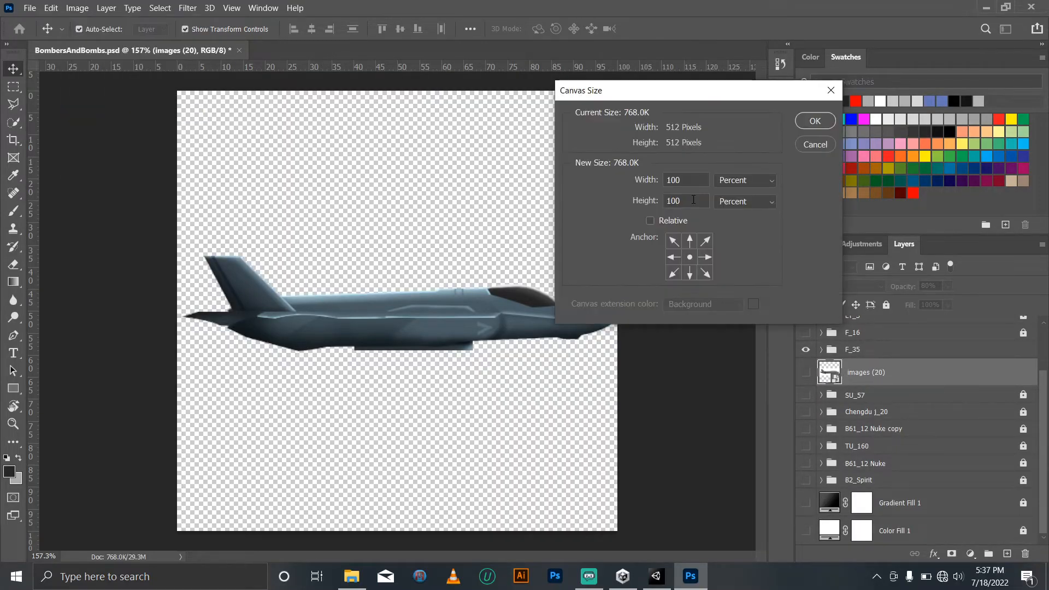
left_click(814, 122)
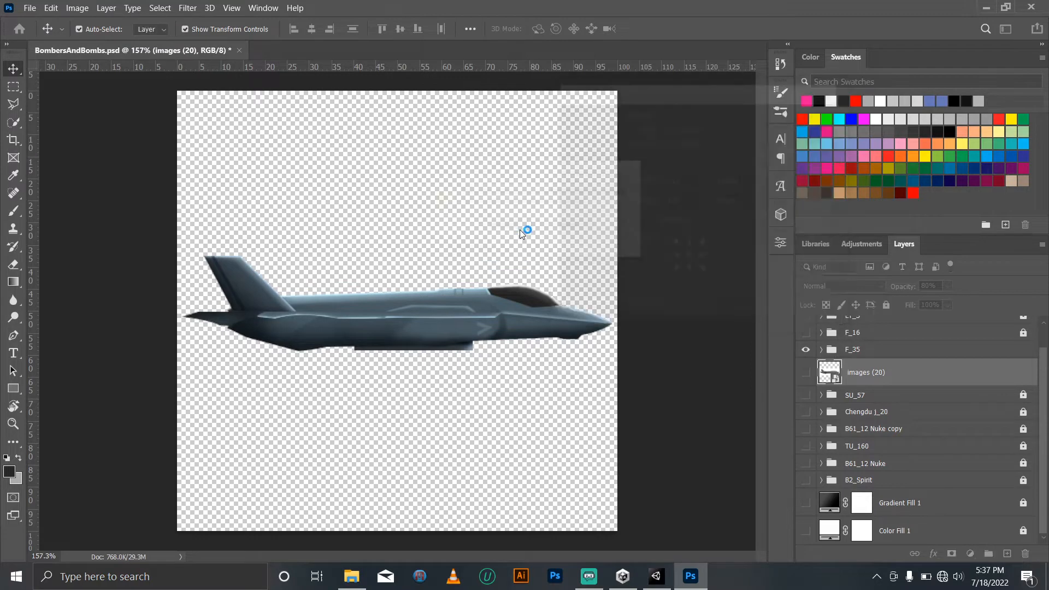
left_click(29, 9)
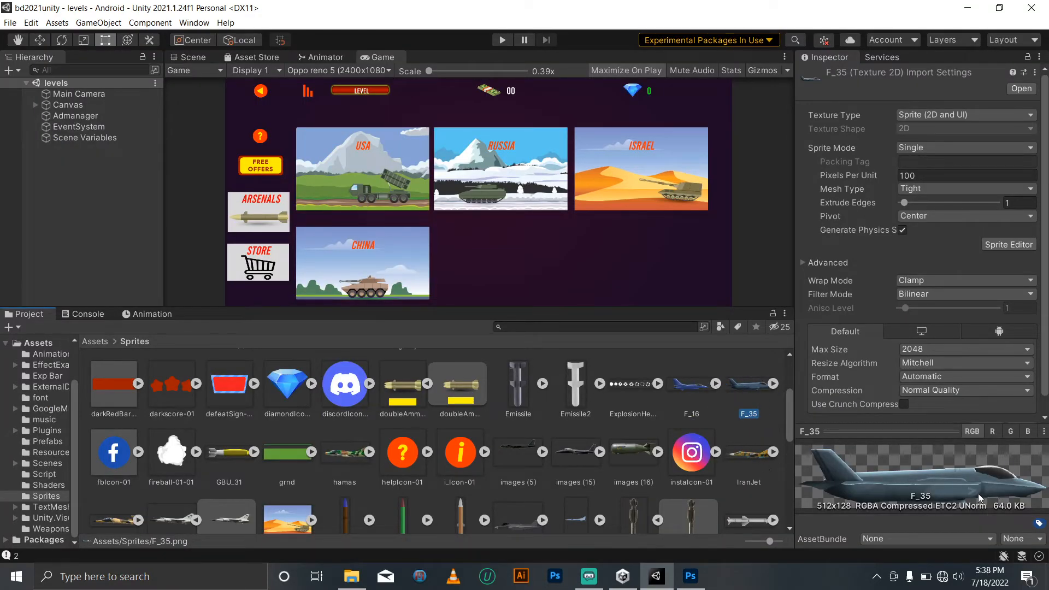
mouse_move(929, 481)
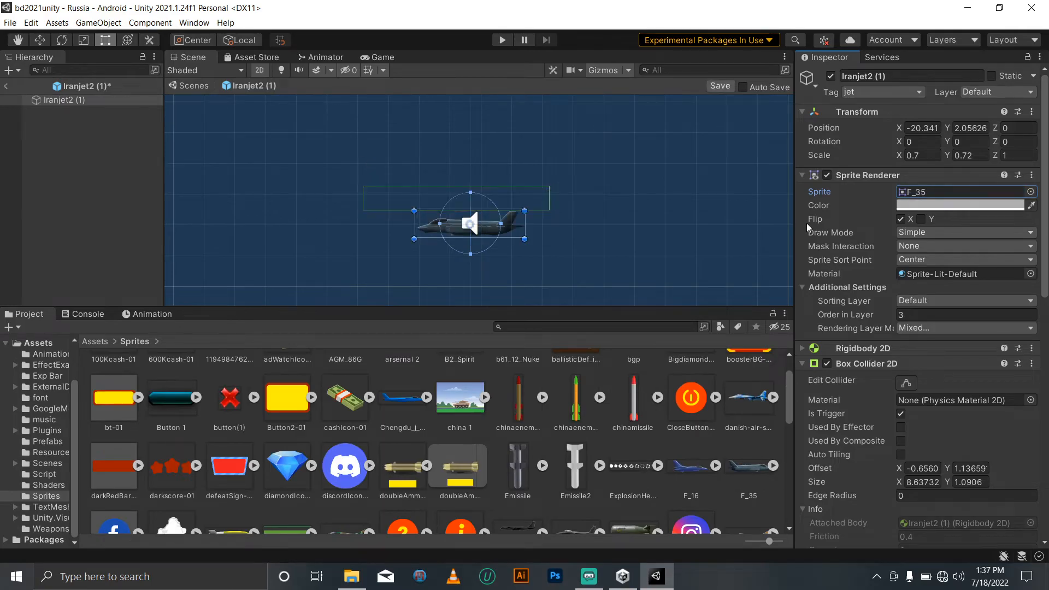
Centre the Iranjet2 prefab at 0,0, scale it to 2.7, and fit its Box Collider 2D.
left_click(501, 40)
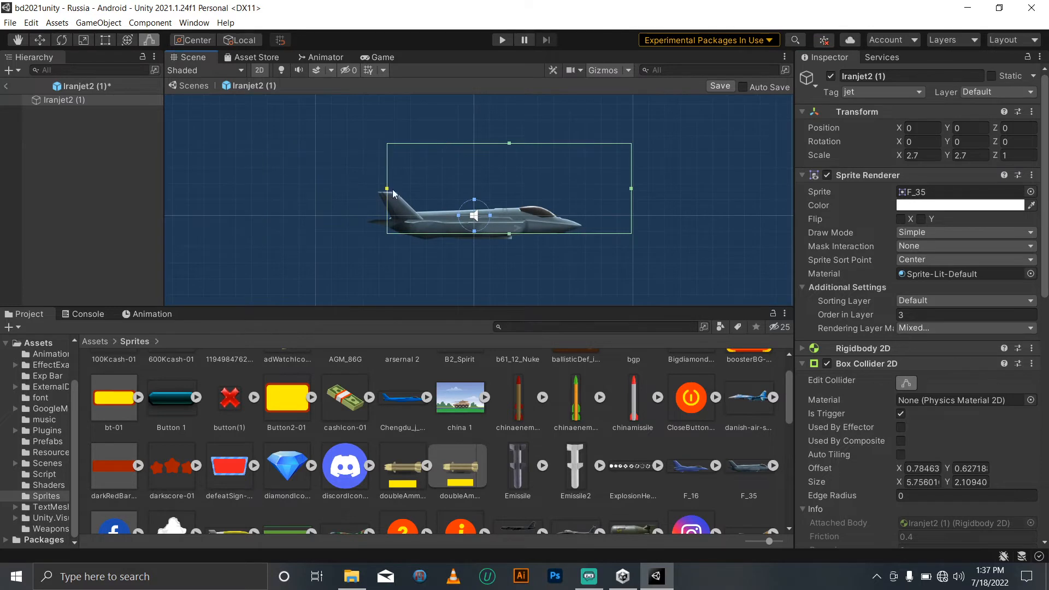
Wrap US_AGM_86G in an empty parent with Rotation Z -90, then play the Russia scene.
right_click(81, 105)
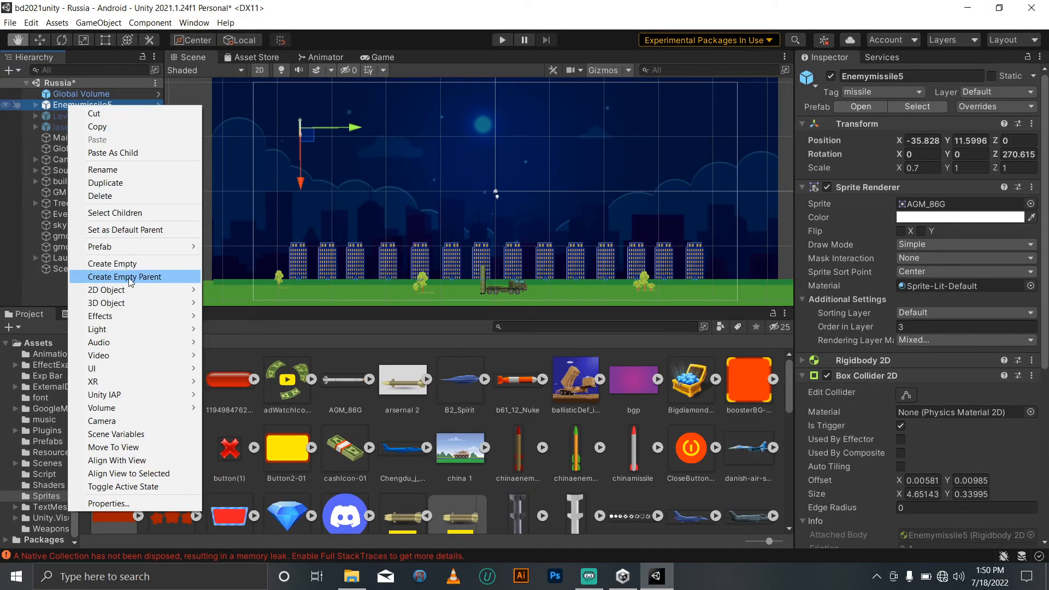
left_click(125, 277)
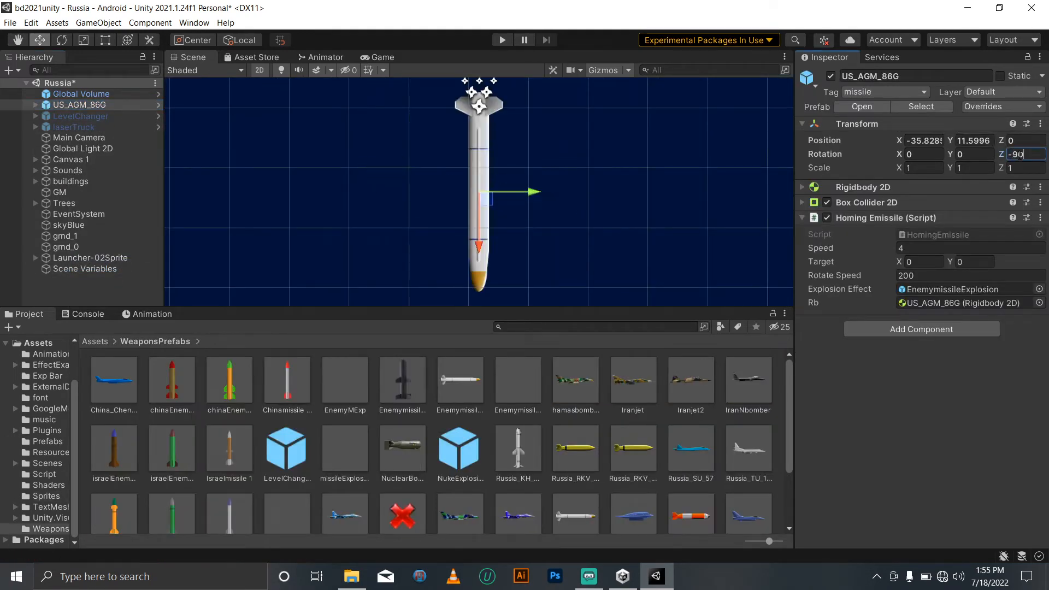
left_click(501, 39)
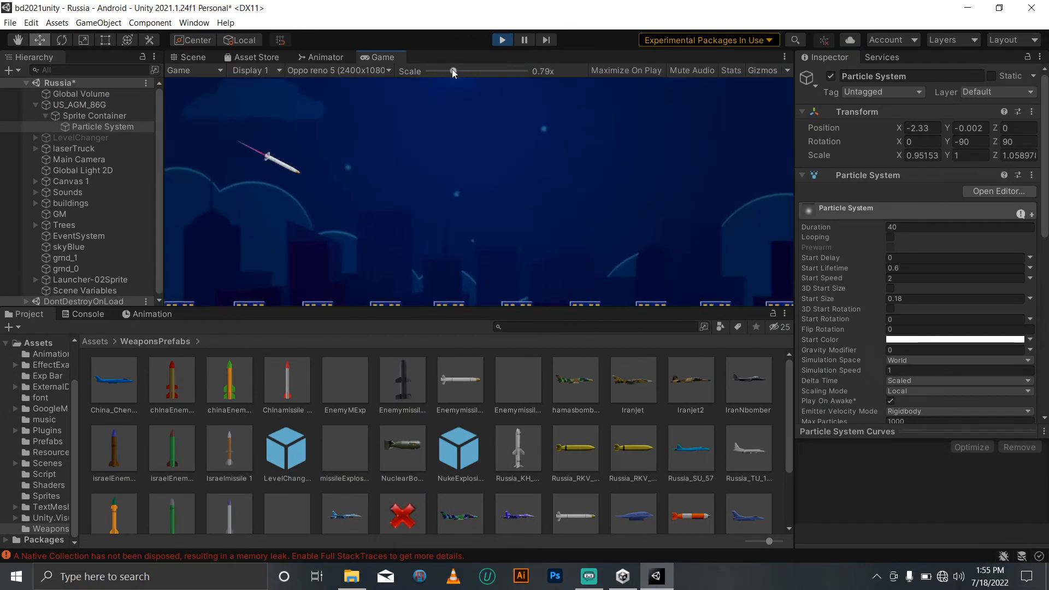